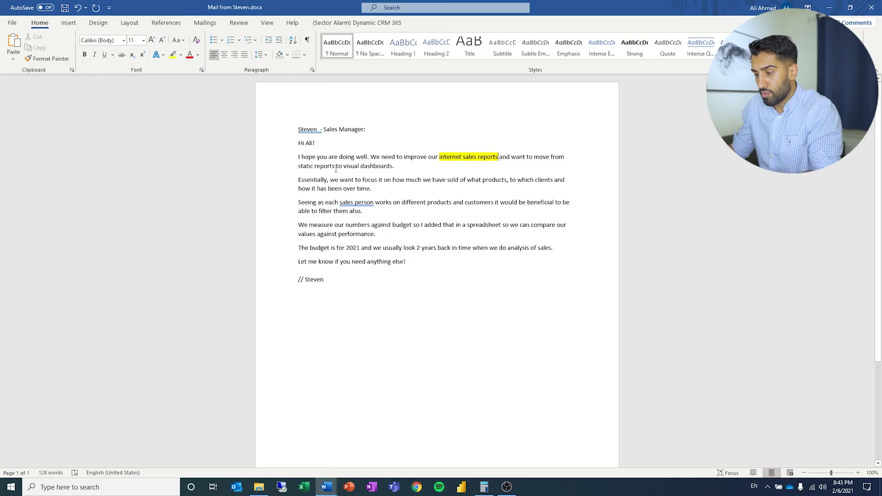
- Highlight 'visual dashboards', 'sold of what products', 'which clients' and 'over time' in yellow
drag(336, 165, 392, 165)
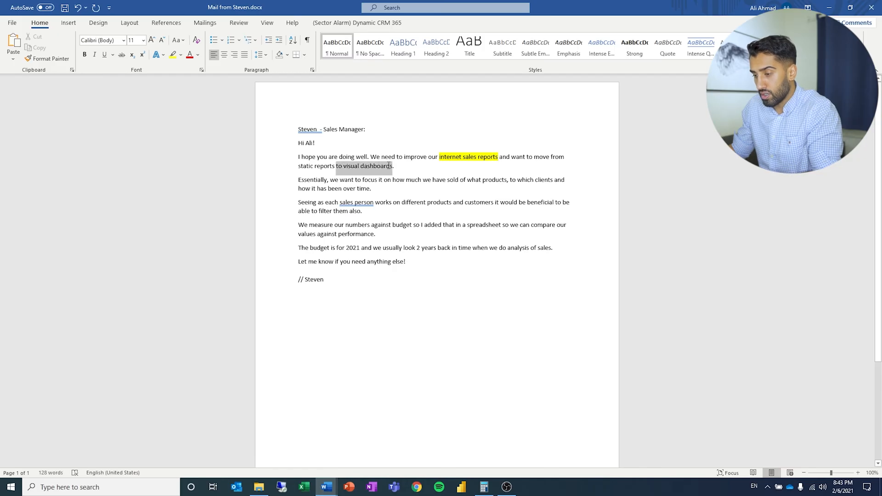
click(173, 55)
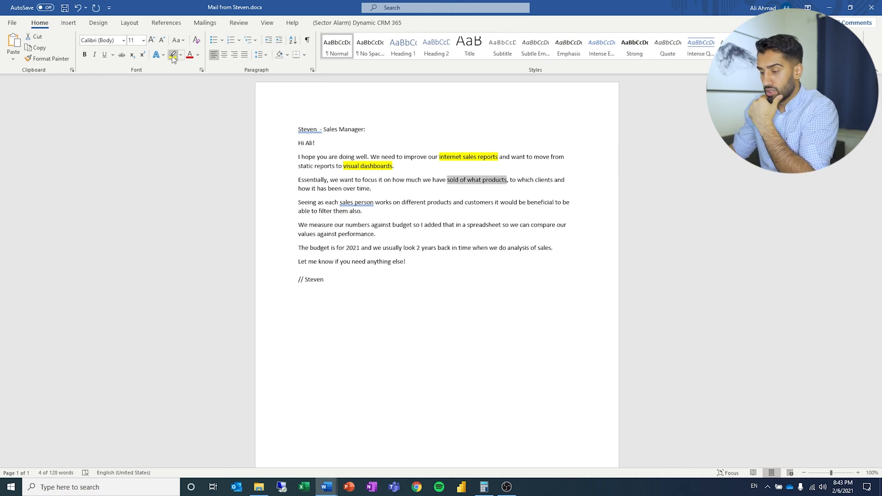
click(173, 55)
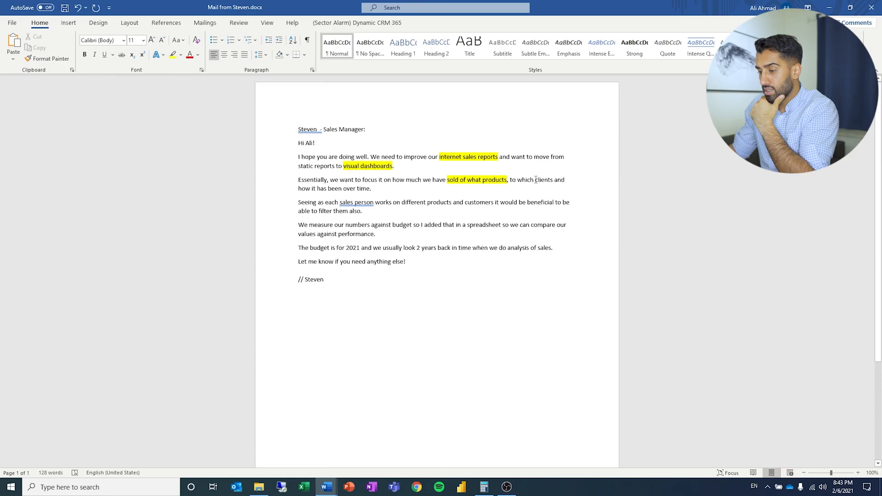
drag(515, 179, 553, 179)
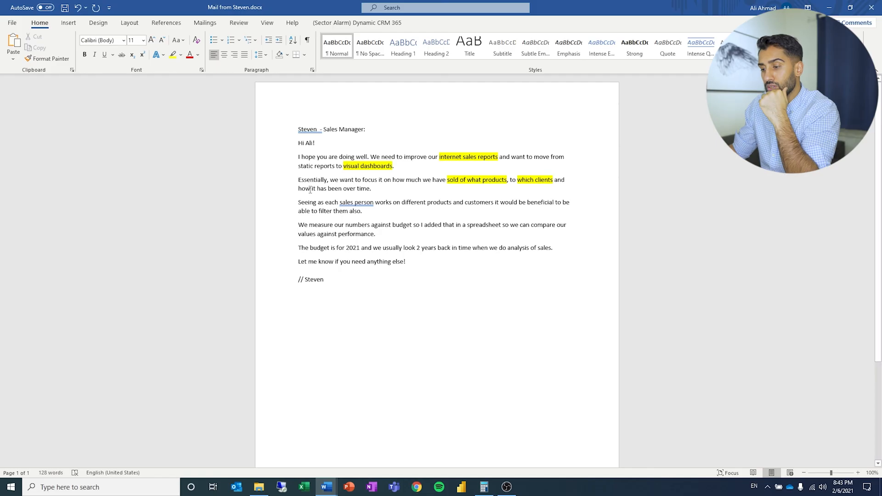
drag(313, 188, 370, 188)
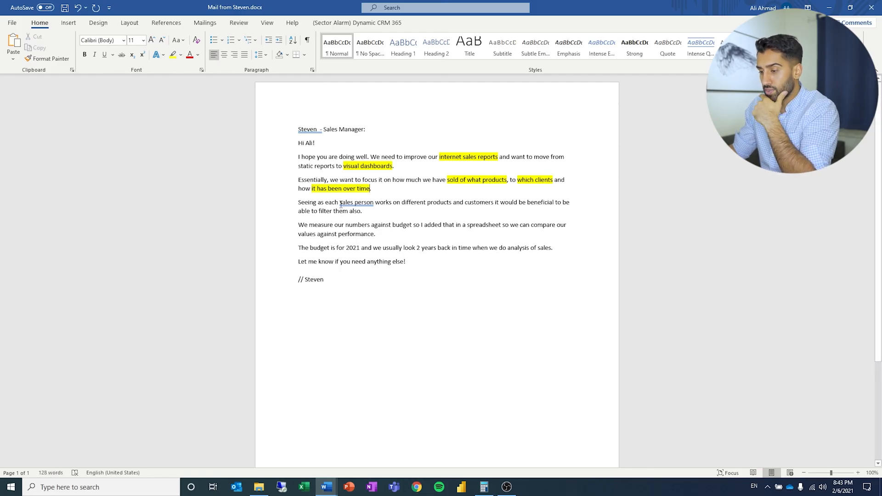
- Highlight 'sales person', 'filter them also', 'budget' and '2 years back' in yellow
drag(339, 202, 391, 202)
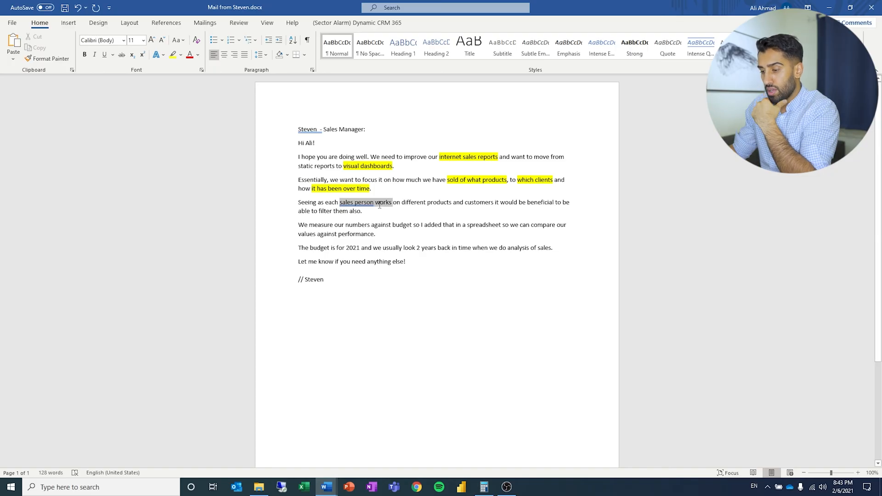
click(339, 202)
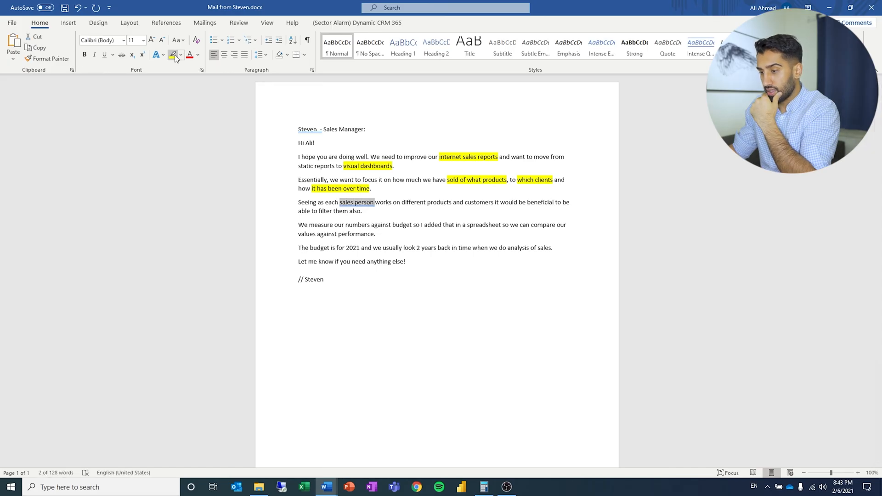
click(173, 55)
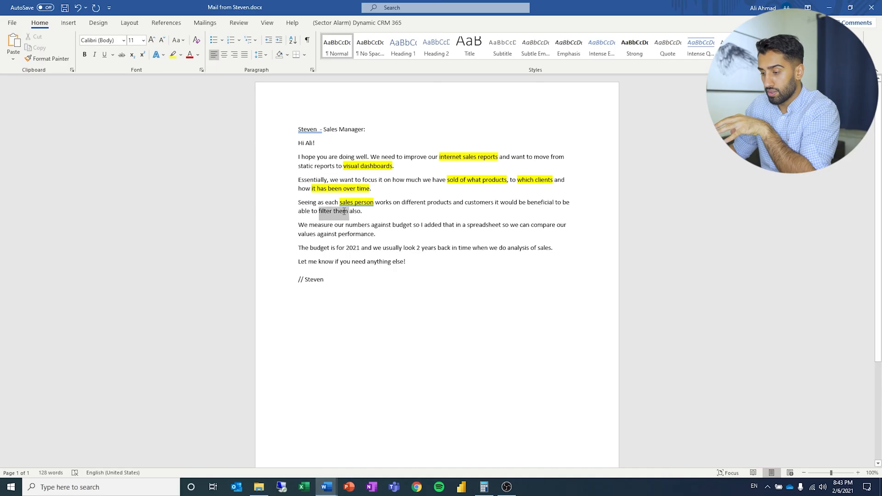
click(173, 55)
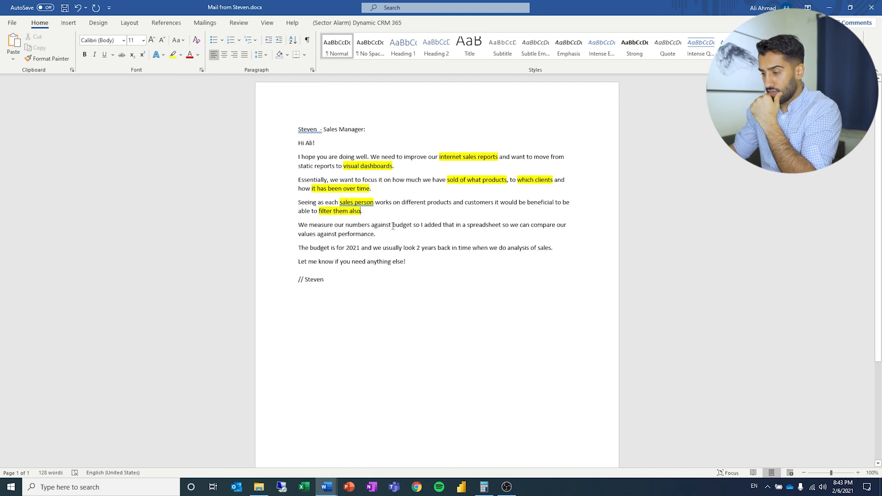
drag(392, 224, 423, 225)
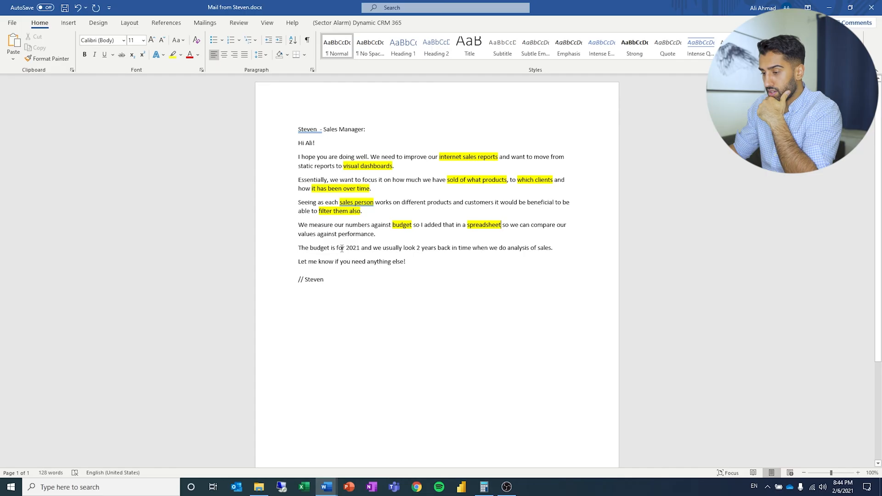
mouse_move(384, 249)
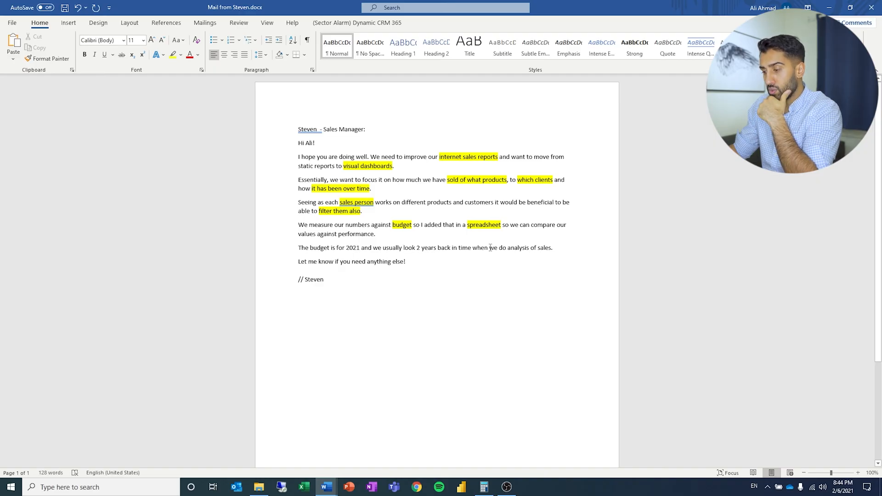
drag(417, 247, 450, 247)
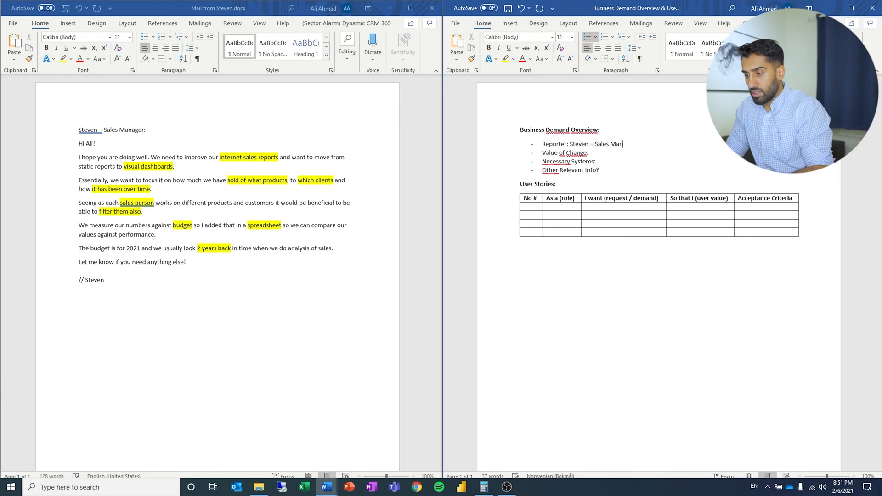
- Enter the value of change: visual dashboards and improved Sales reporting
text(ager Visu)
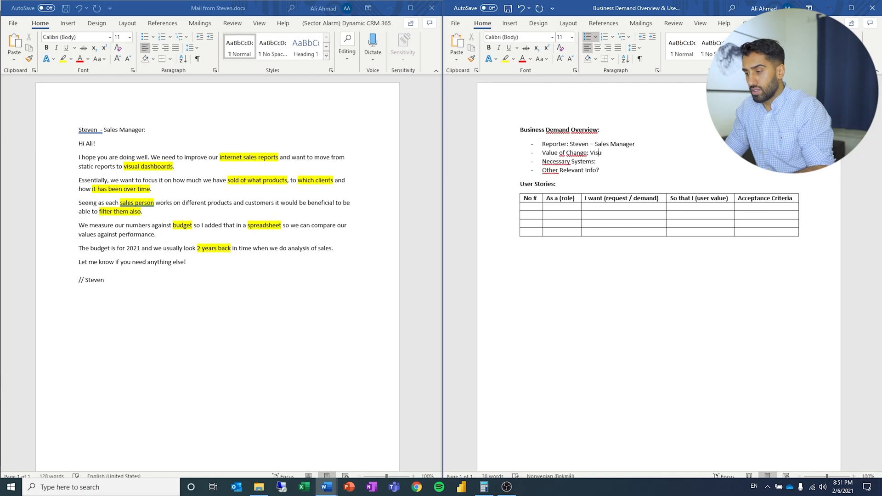
text(Visual dashboards and)
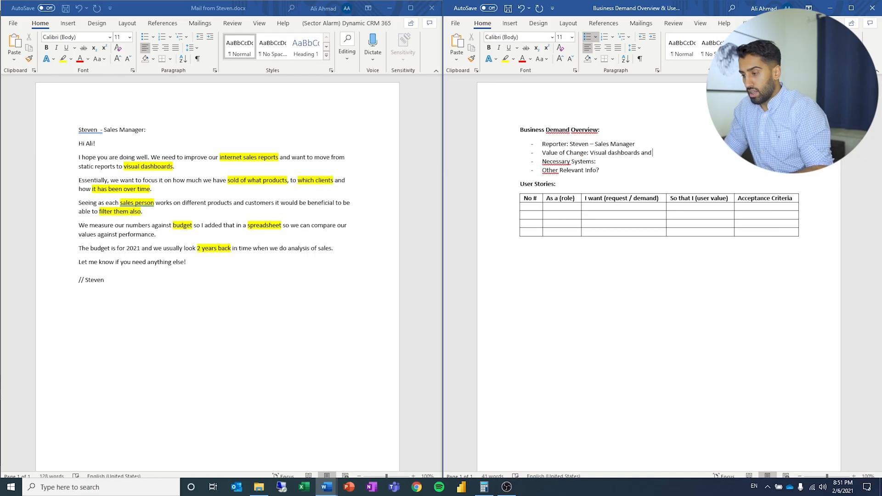
text(improved)
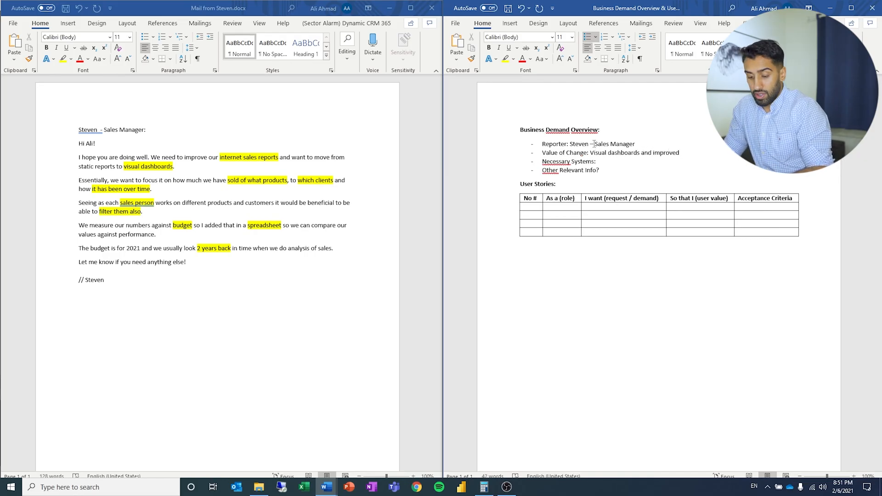
text(Sales)
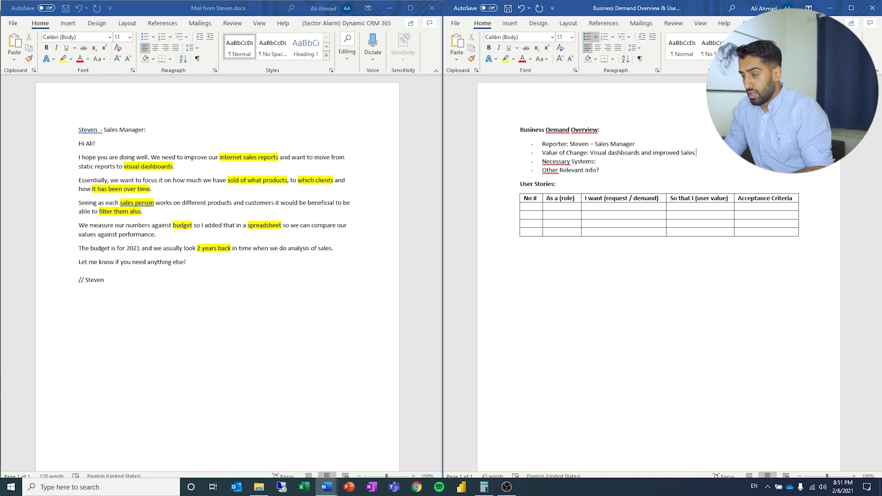
text(reporting or fo)
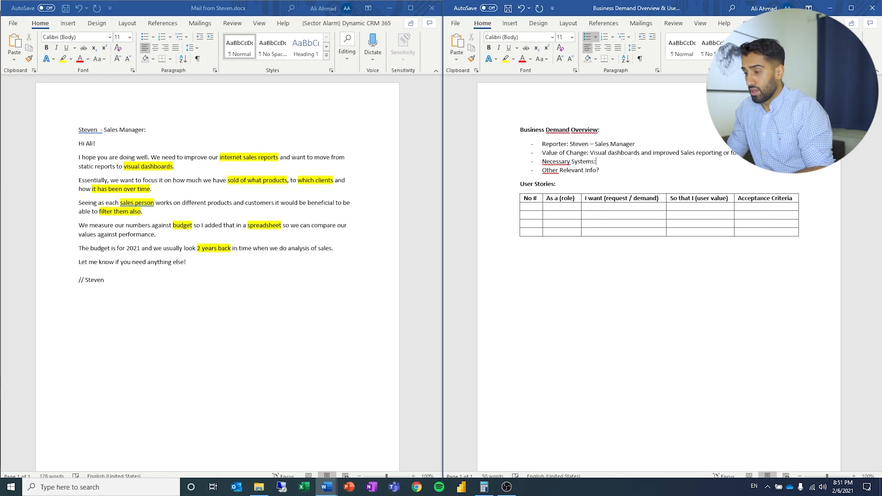
- List Power BI and CRM as necessary systems and note the 2021 budgets delivered in Excel
text(Power)
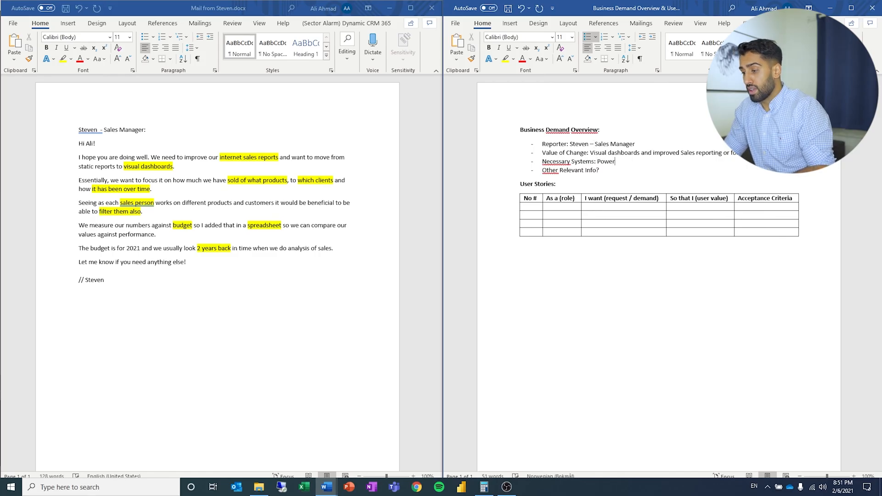
text(BI,)
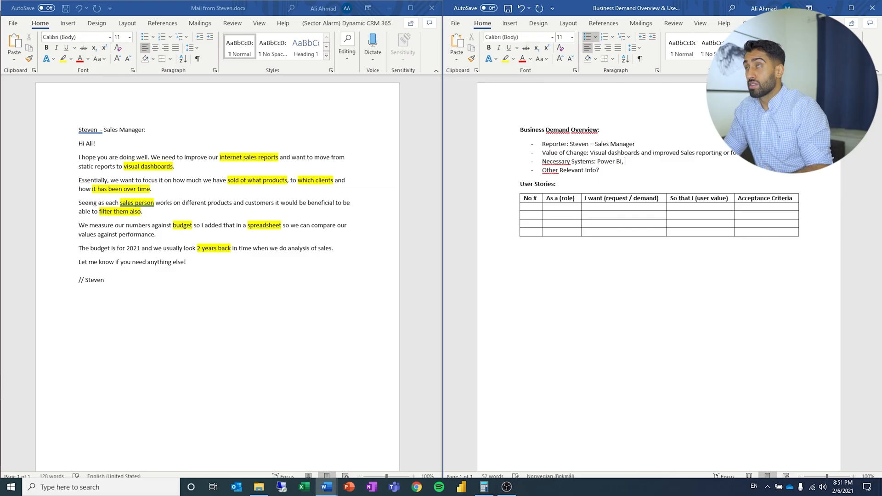
text(CRM System)
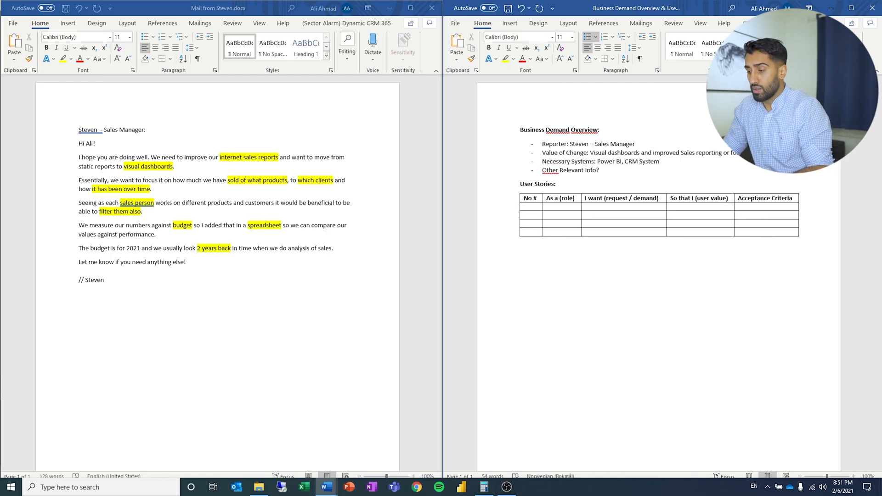
text(Budgets I)
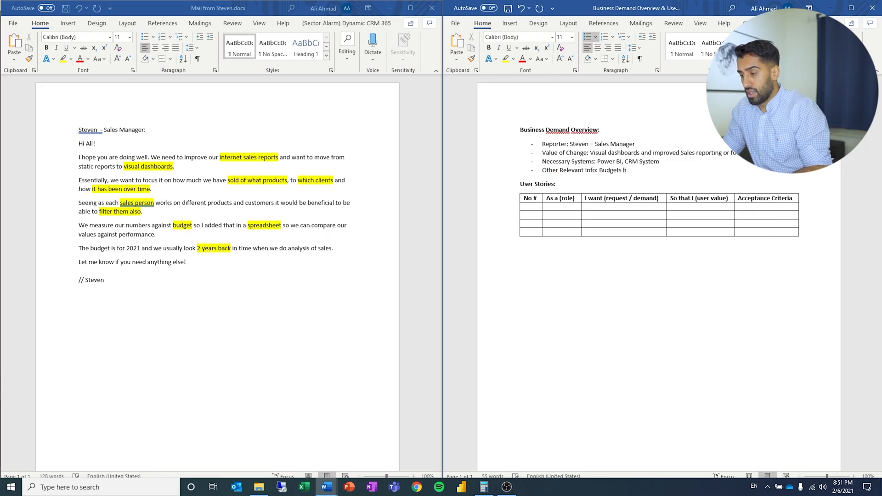
text(have been delivered in Excel for 2021)
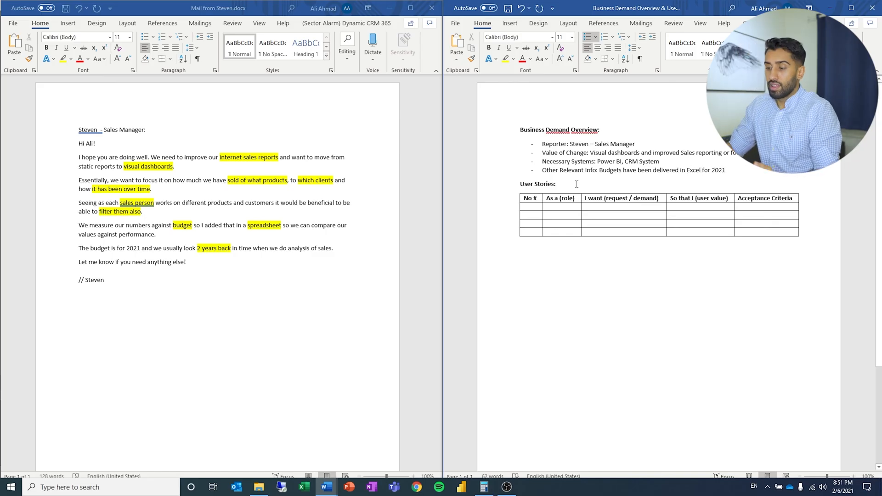
text(2)
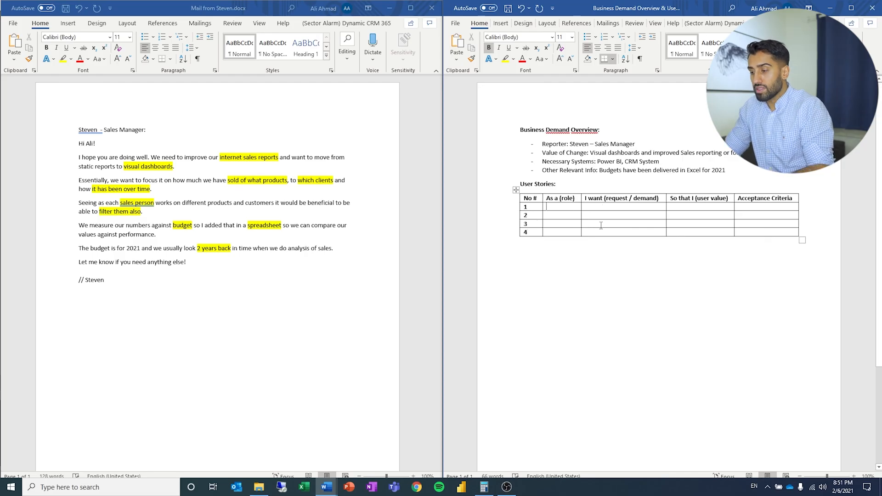
- Fill story 1: Sales Manager wants a dashboard overview of internet sales to follow up
text(Sales Manager)
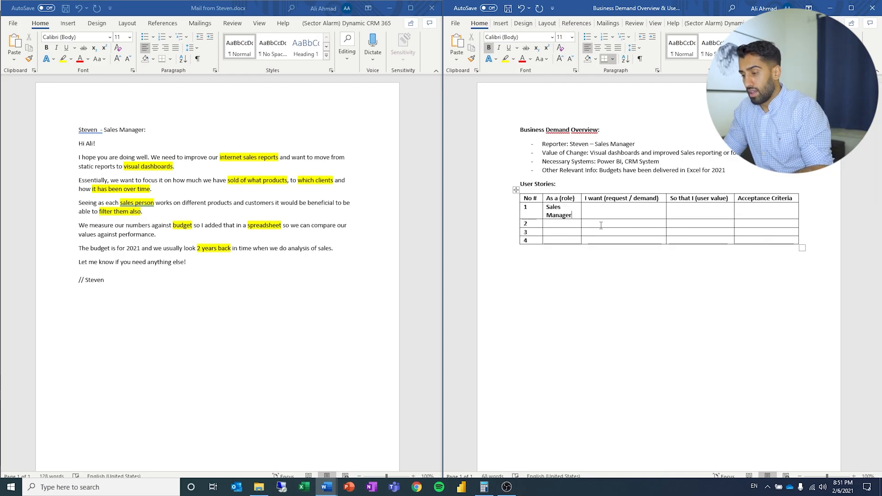
text(To)
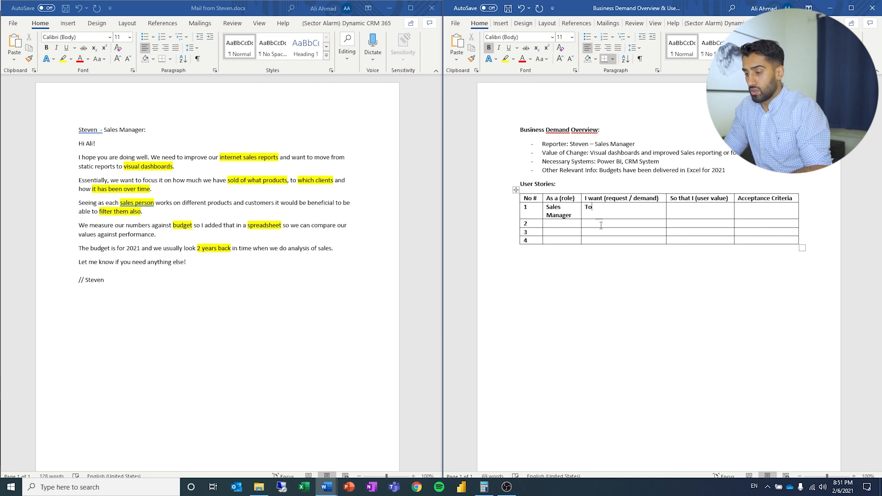
text(get a dash)
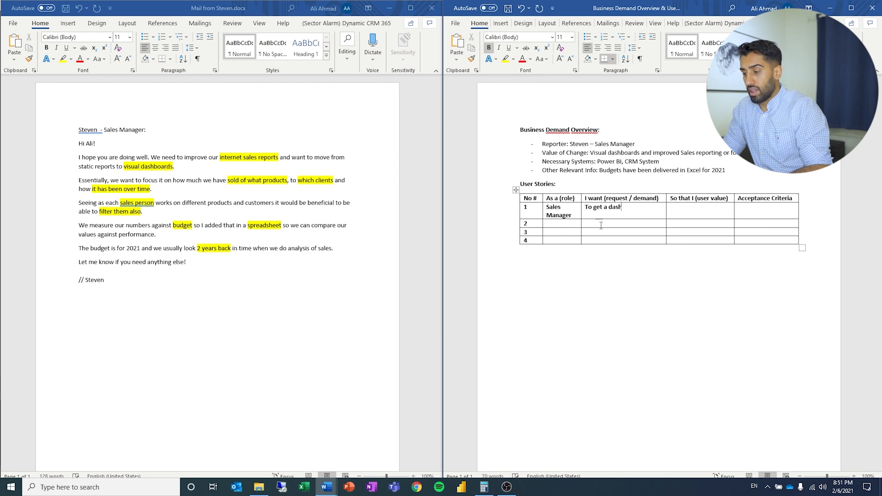
text(board overviv)
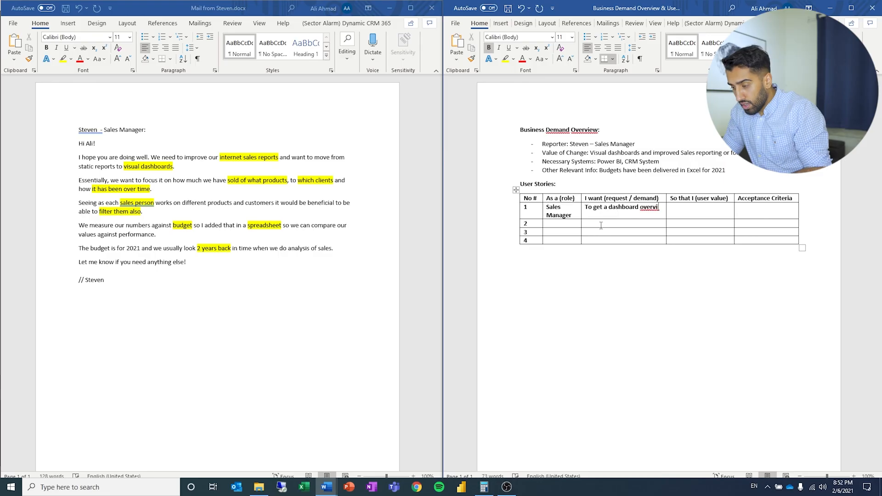
text(overview of internet sales)
click(700, 211)
text(Can)
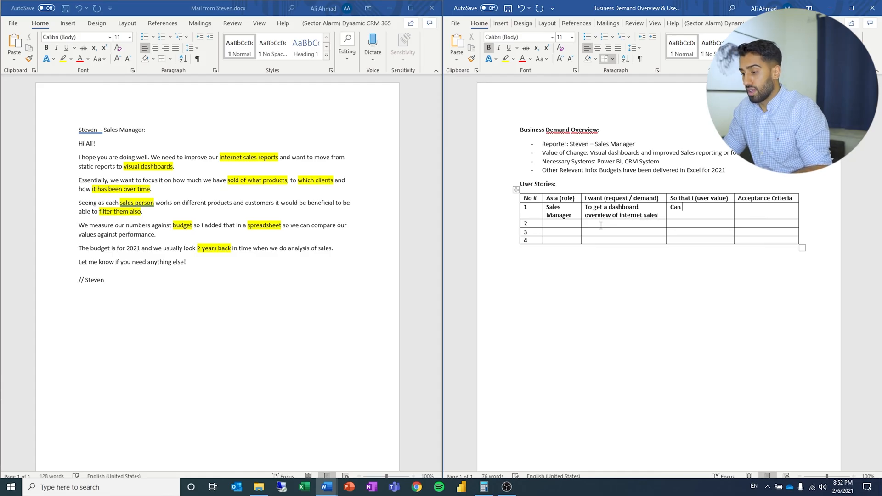
text(follow better which customers and products sells the best)
click(766, 210)
text(A Power BI)
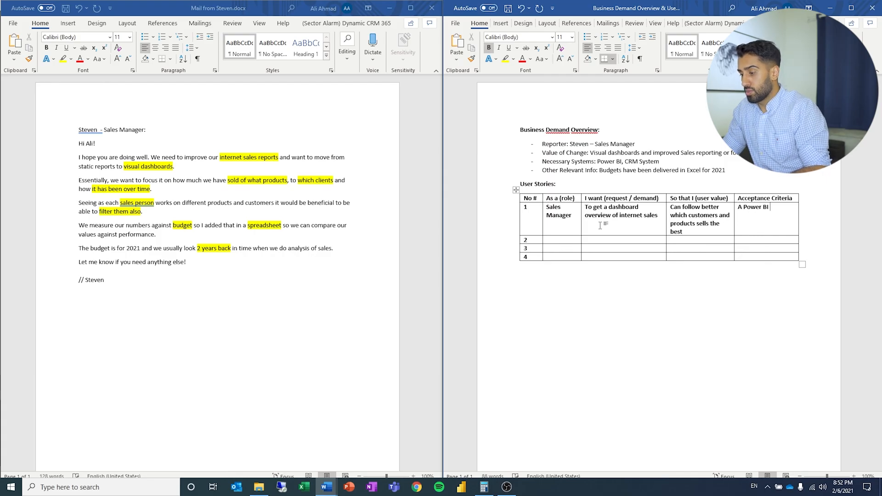
- Add the acceptance criterion: a Power BI dashboard which updates data once a day
text(dashboard which updates data once)
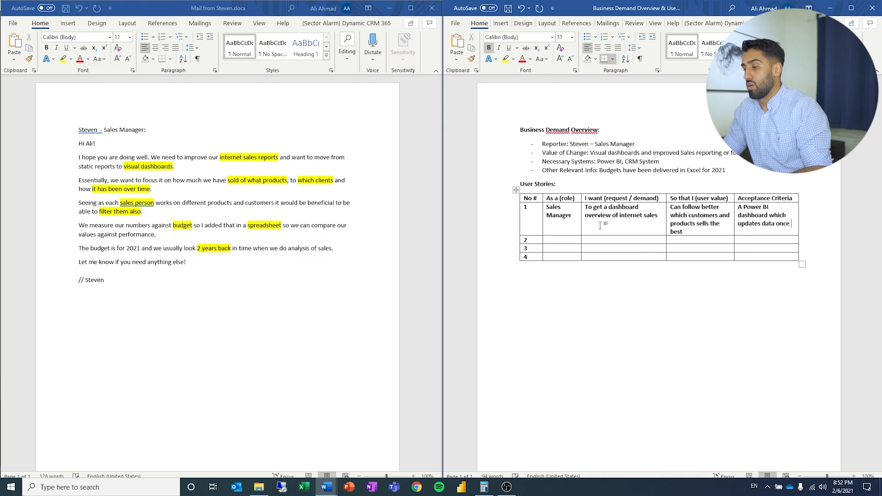
text(a day)
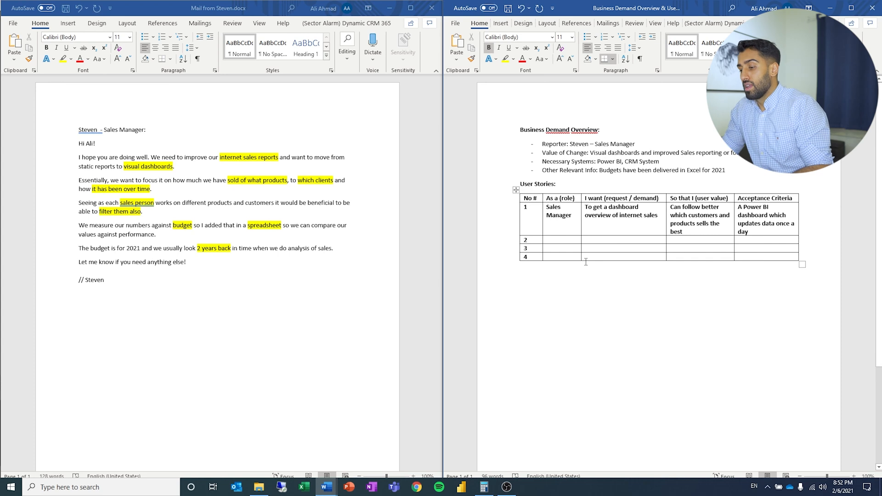
- Fill story 2's role Sales Representative and request for an overview of internet sales per customer
text(Sales)
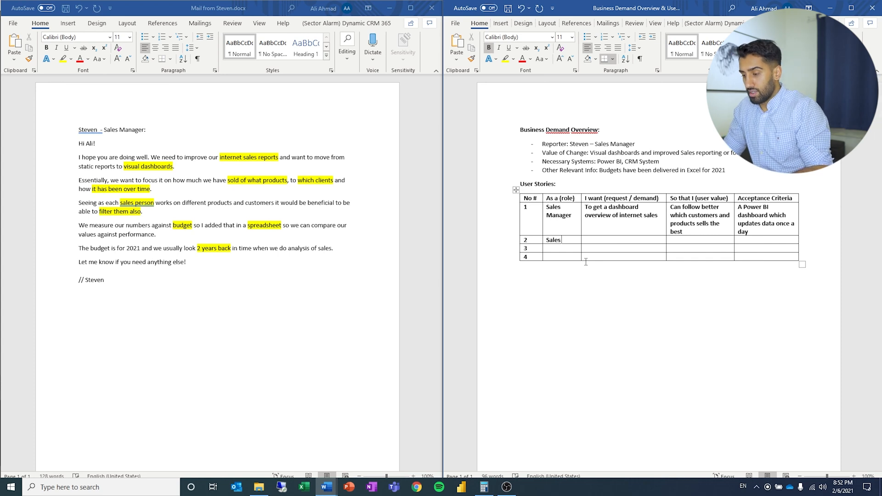
text(Representative)
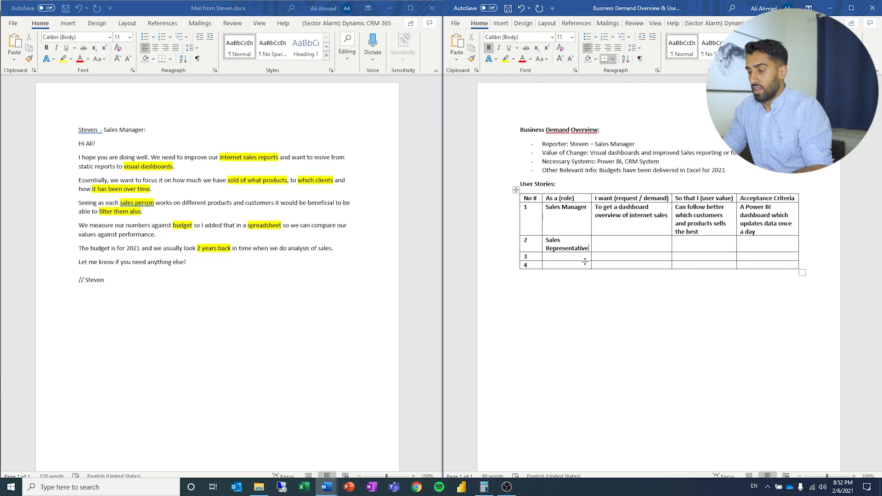
text(A)
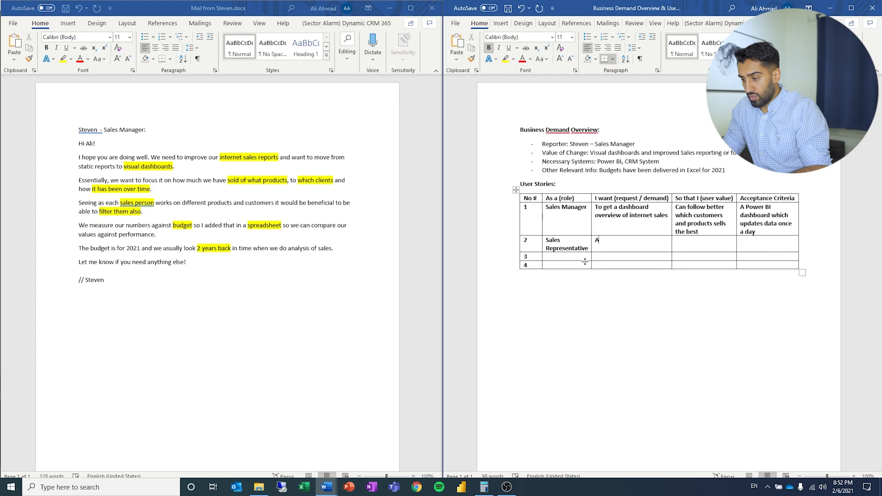
text(n overview of Custo)
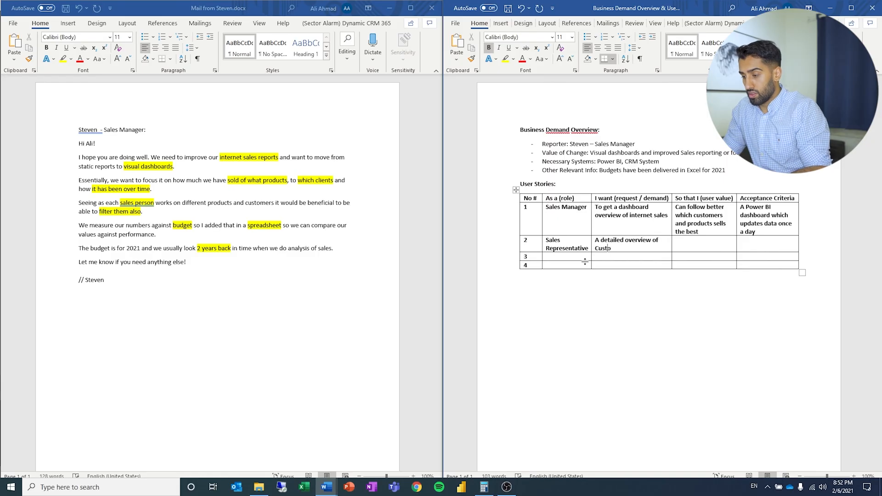
key(Backspace)
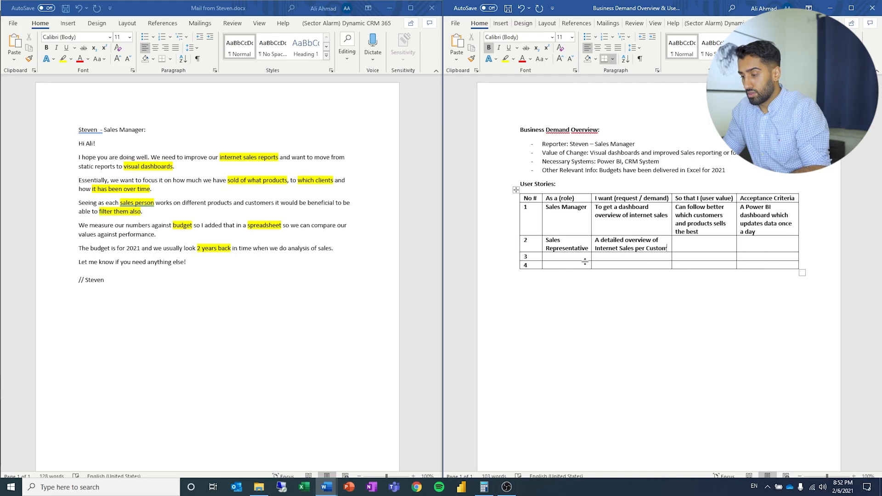
- Enter the value: can follow up my customers that buy the most
text(Can fol)
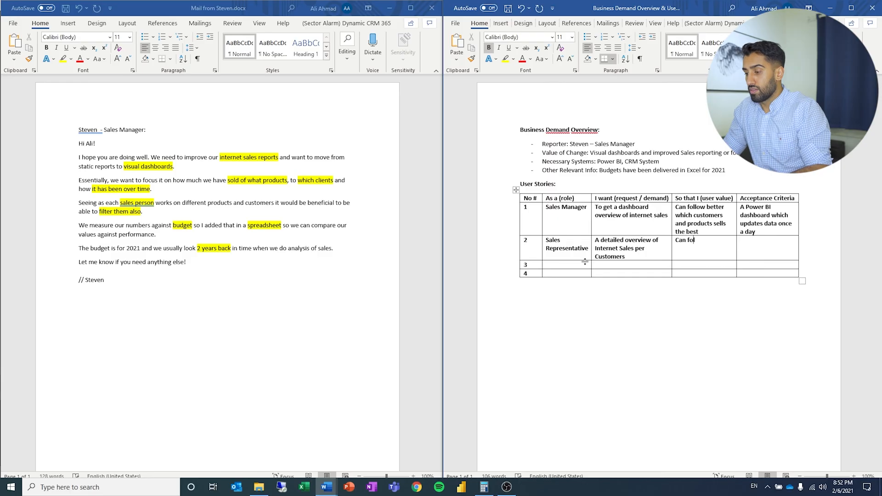
text(low up)
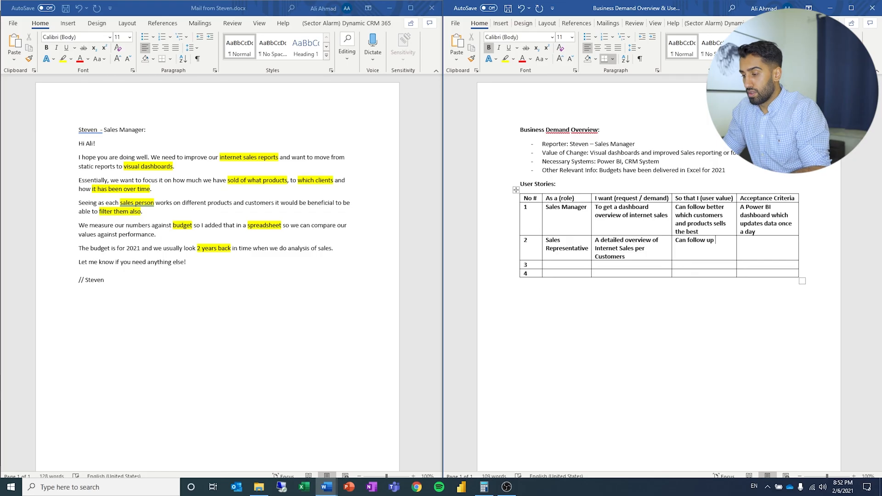
text(my customers that s)
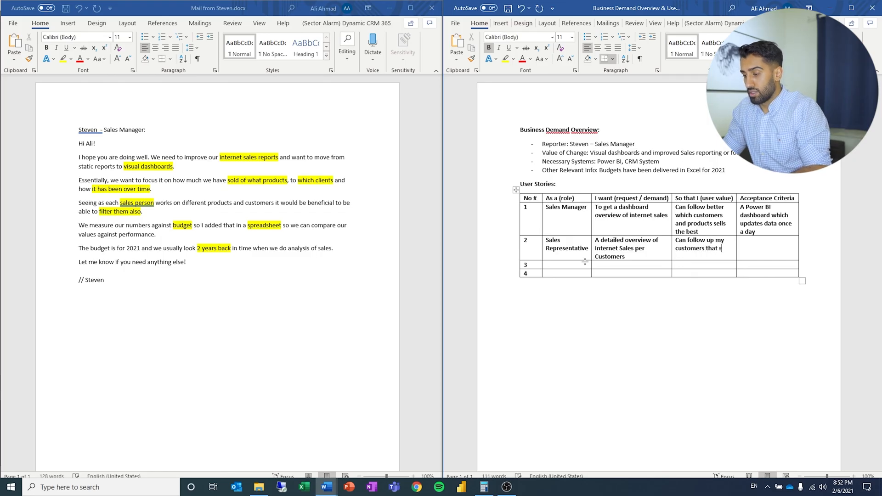
text(buys)
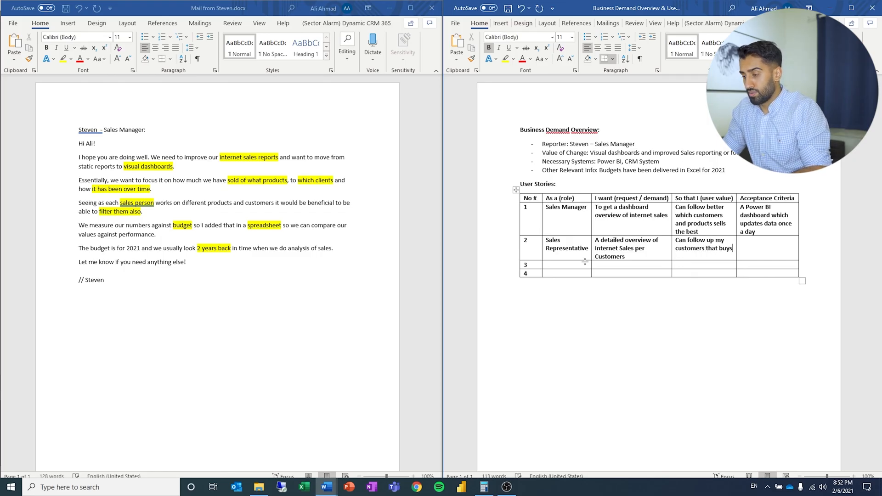
text(the most and who we can sell ore to)
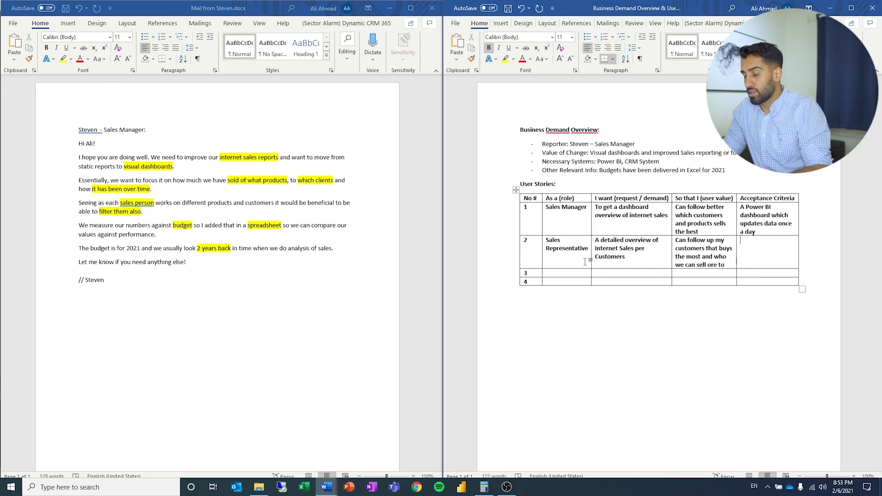
- Add the criterion: a Power BI dashboard that allows filtering data for each customer
text(A Power BI dashboard which alo)
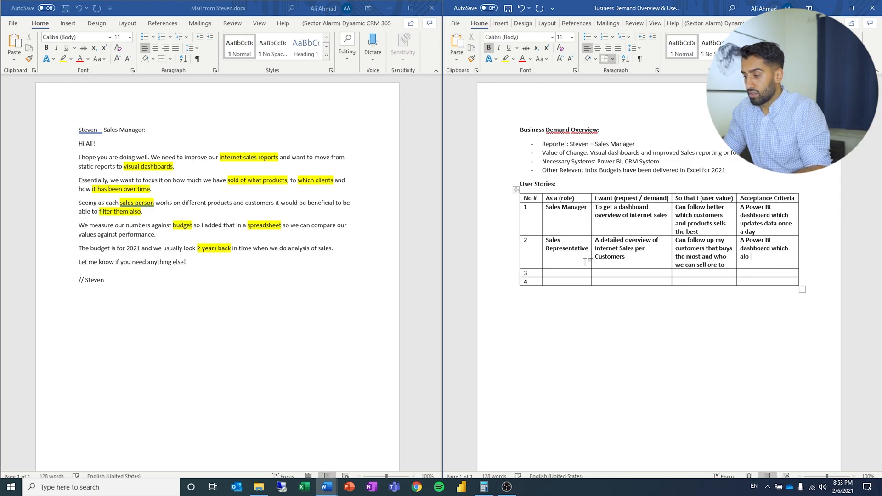
text(llows me to filter data)
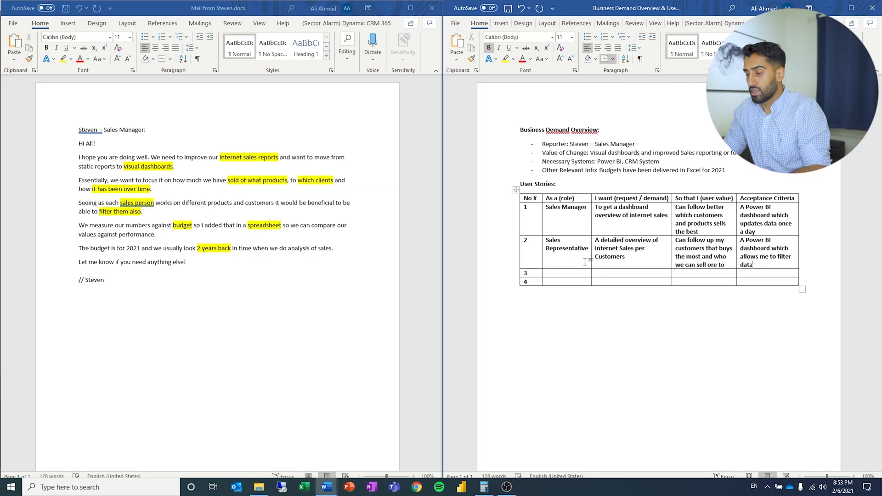
text(for each customer)
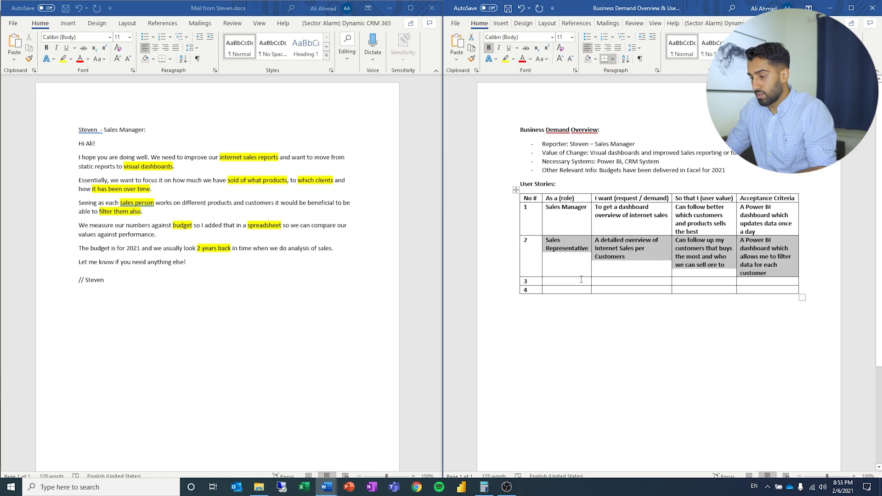
- Paste story 2 into row 3 and reword it to refer to Products
key(ctrl+v)
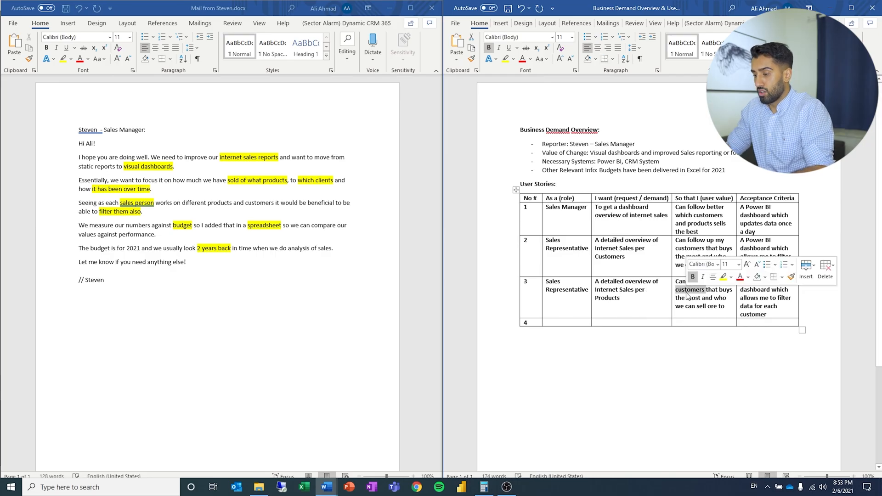
text(Product)
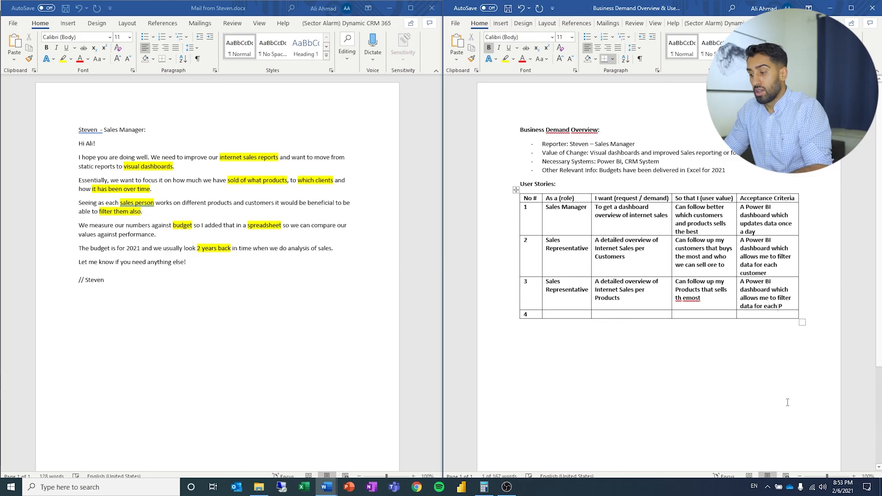
text(roduct)
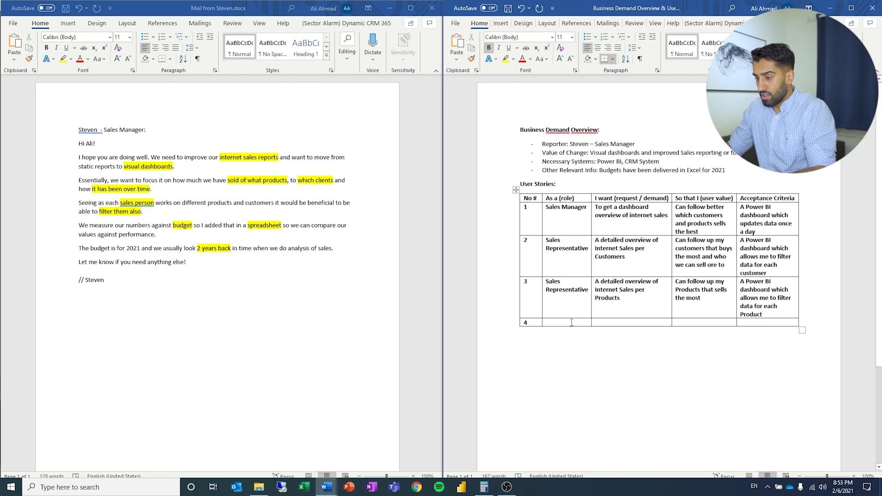
mouse_move(644, 362)
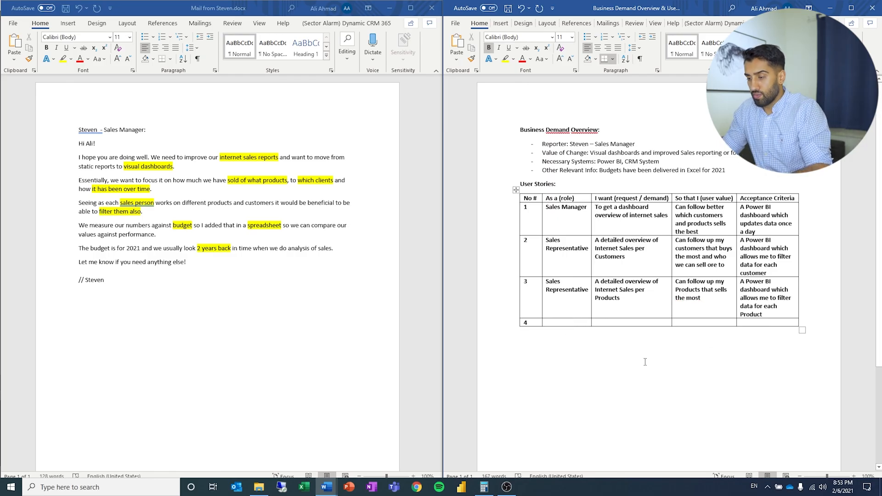
- Fill story 4: Sales Manager wants an internet sales overview to follow sales over time against budget
text(Sales Manager)
text(A dashboard)
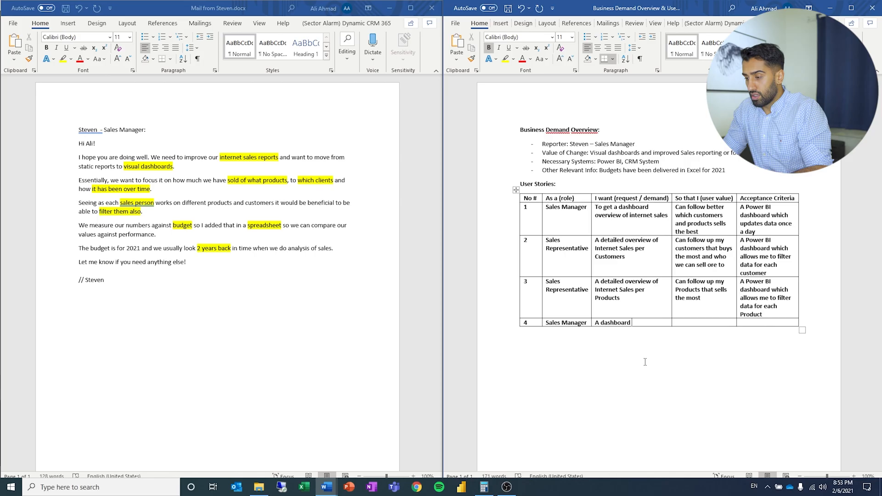
text(overview of)
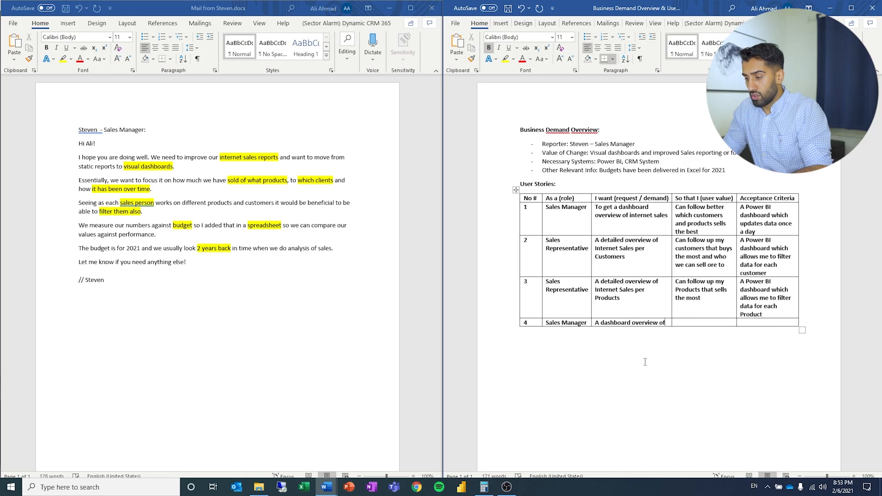
text(internet sales)
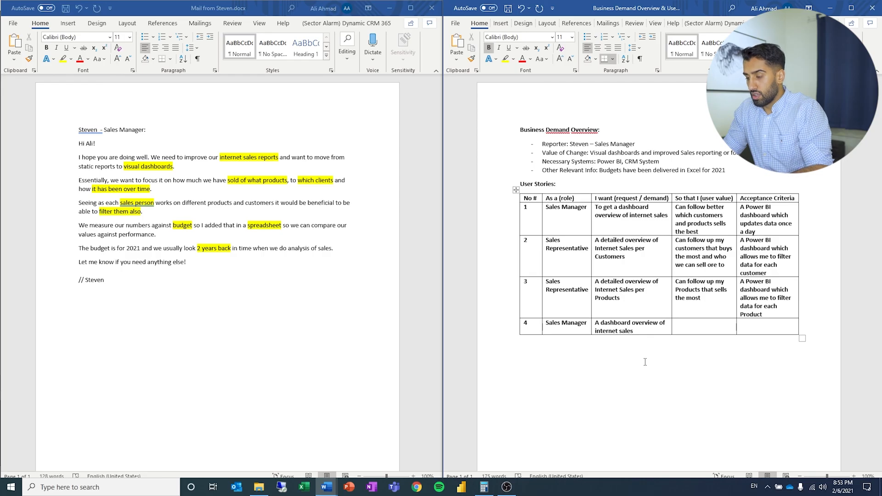
text(Follow sales over time against budget)
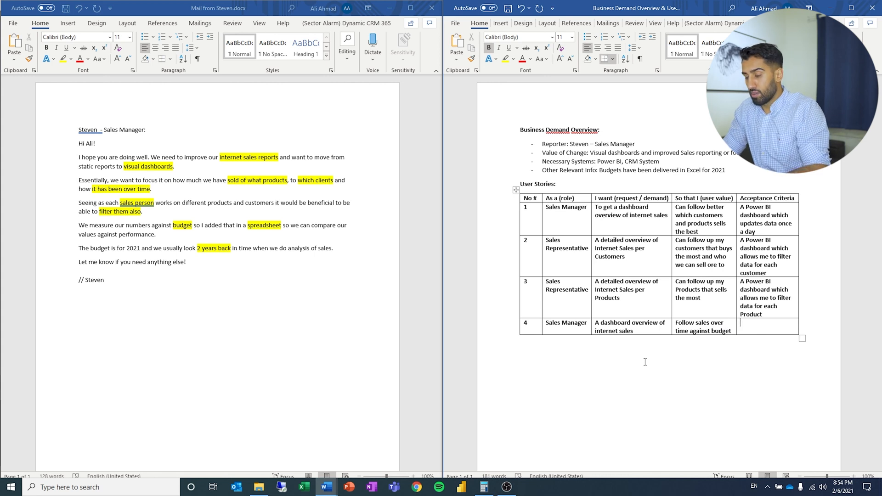
- Add the criterion: a Power BI dashboard with graphs and KPIs comparing against budget
text(A power Bi)
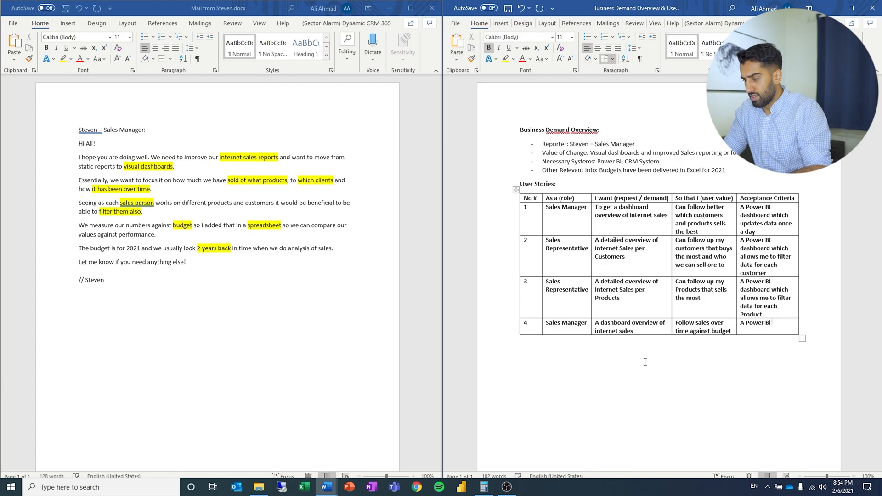
text(dashboard with graphs and KPIs)
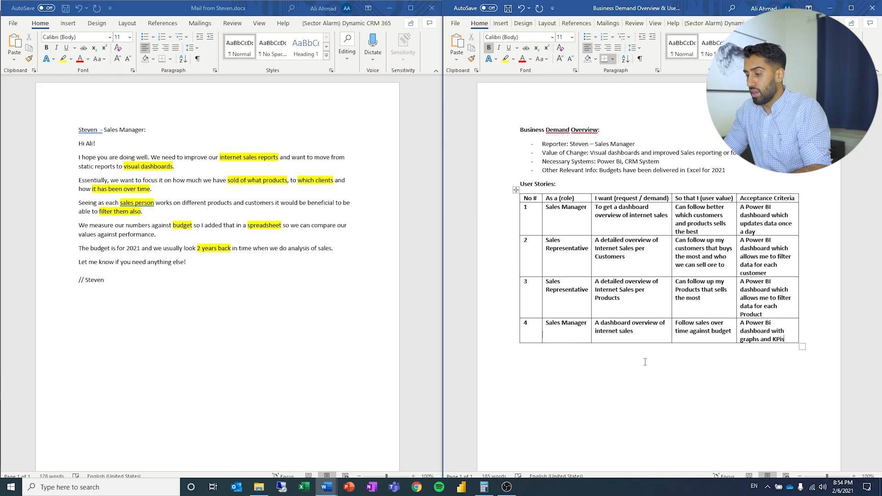
text(com)
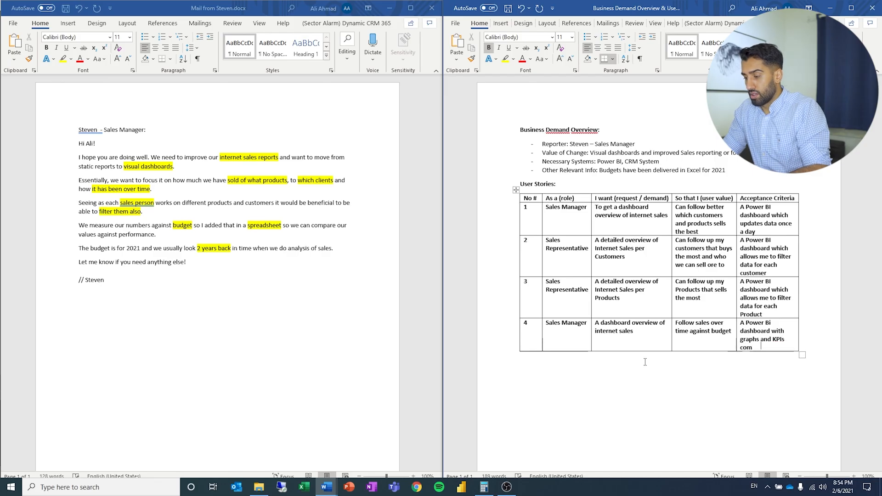